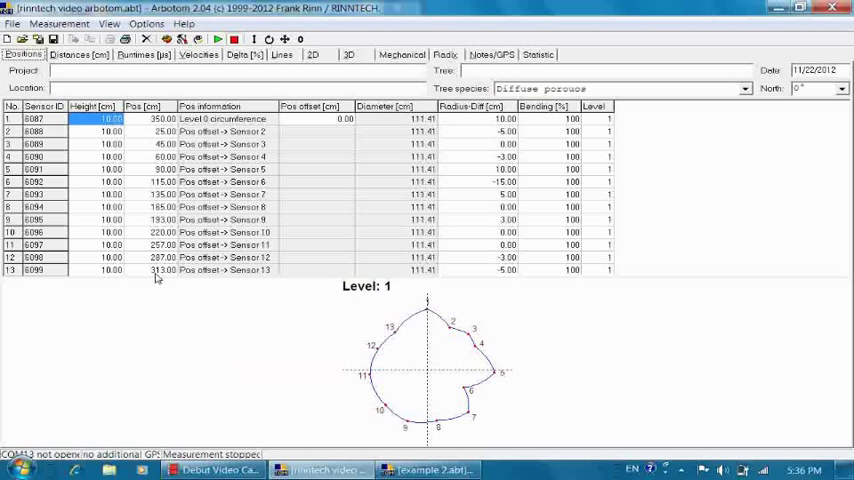
{"action": "mouse_move", "coordinate": [504, 438]}
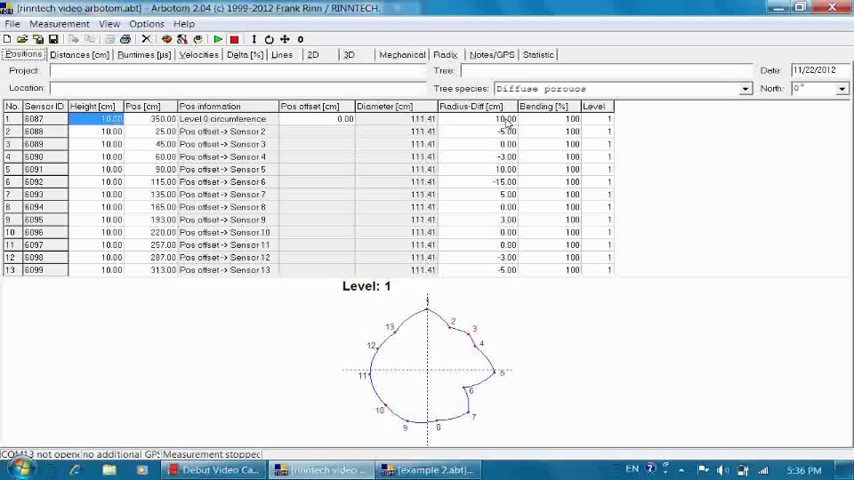
{"action": "mouse_move", "coordinate": [500, 126]}
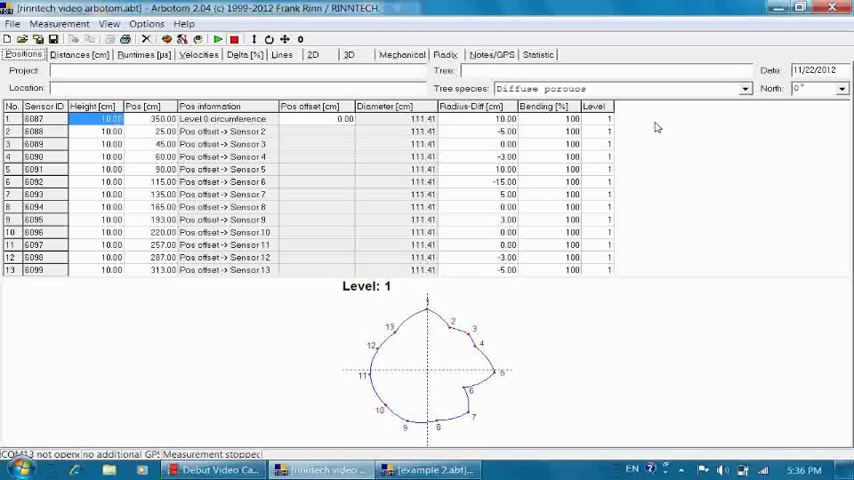
{"action": "mouse_move", "coordinate": [700, 102]}
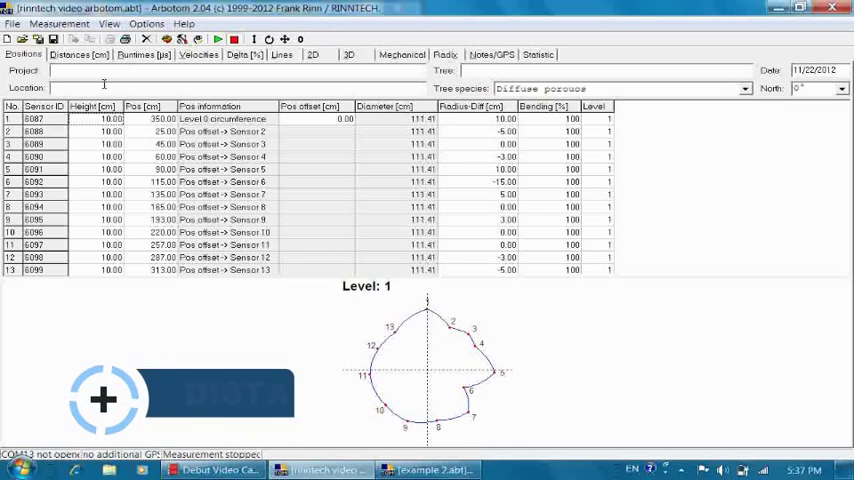
- Display the sensor-to-sensor distance matrix (cm) for all 13 sensors
{"action": "left_click", "coordinate": [76, 54]}
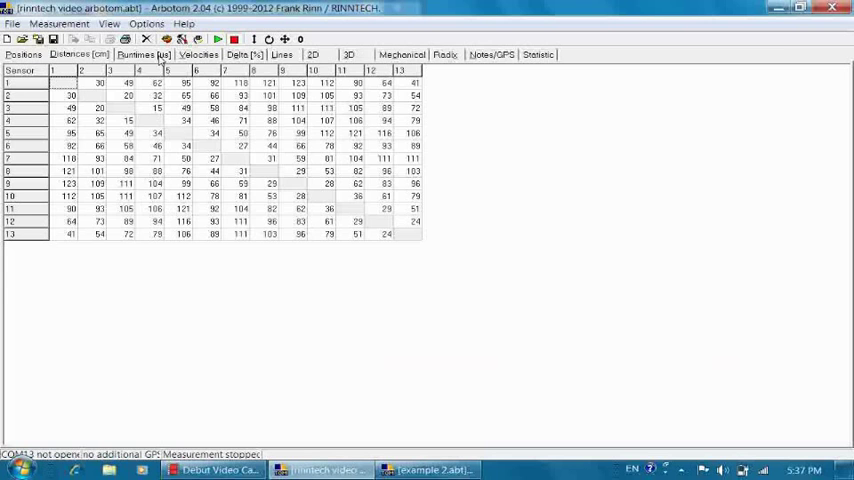
- Display the runtime matrix (µs) for each sensor pair with its status legend
{"action": "left_click", "coordinate": [140, 54]}
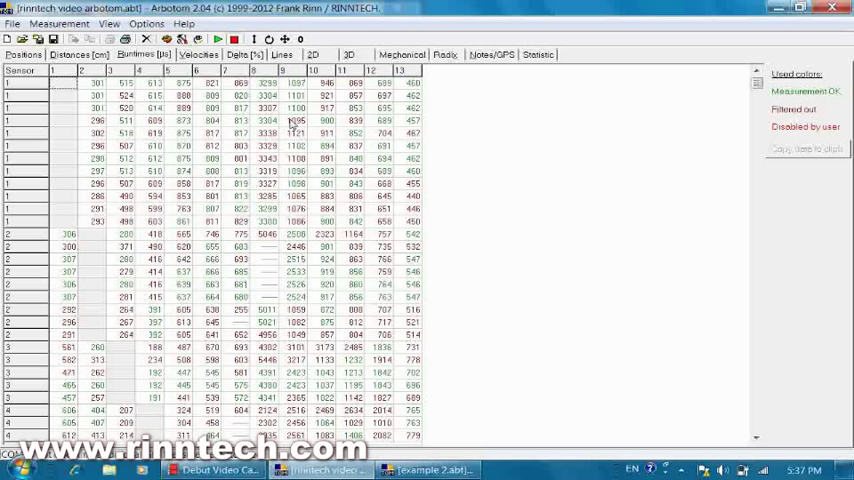
{"action": "mouse_move", "coordinate": [502, 140]}
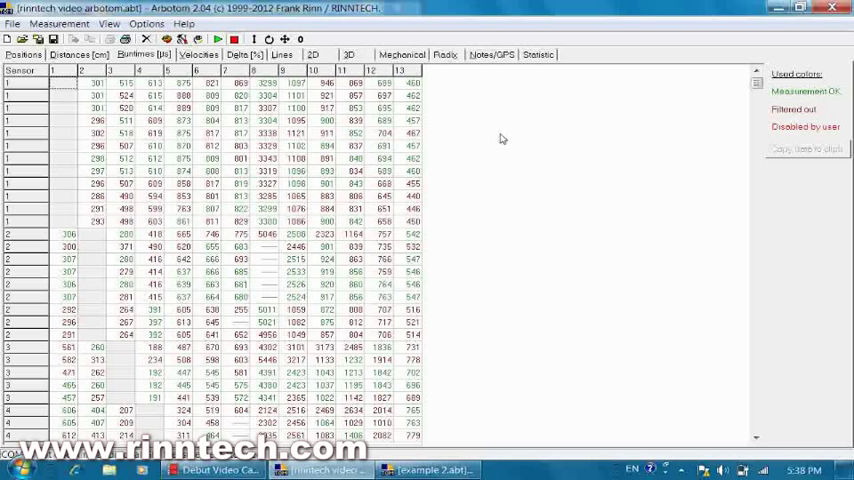
{"action": "mouse_move", "coordinate": [340, 210]}
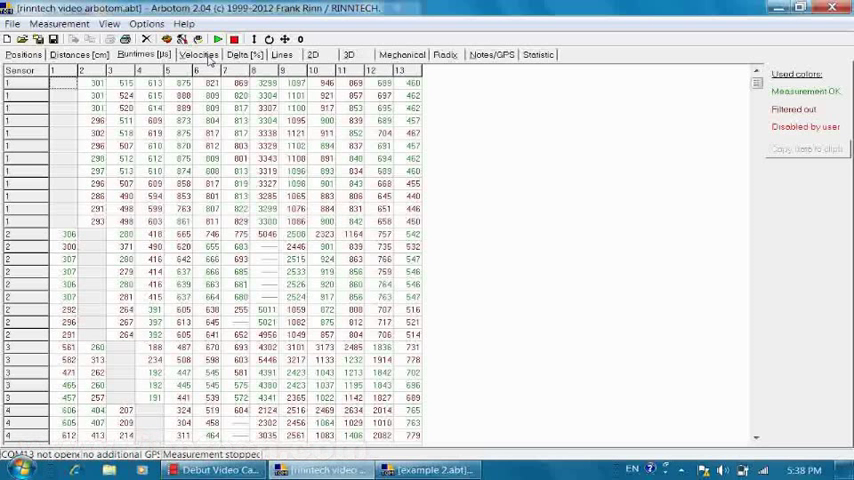
- Display the stress-wave velocity table for every pair of the 13 sensors
{"action": "left_click", "coordinate": [198, 54]}
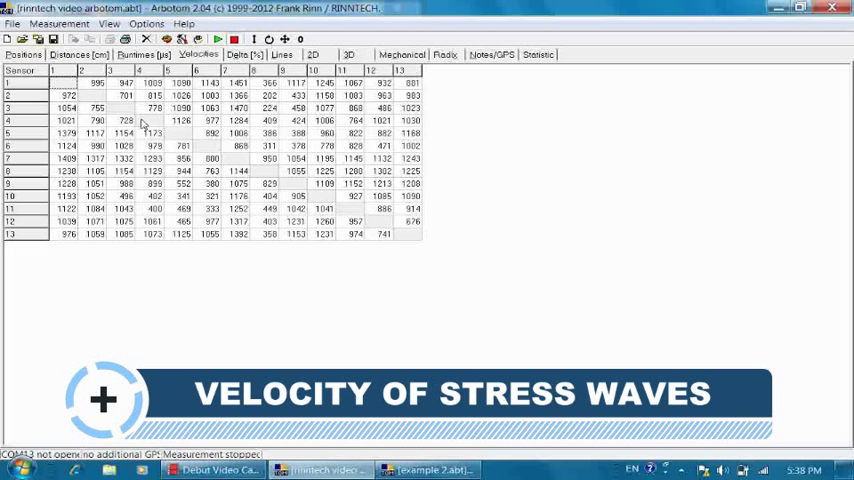
{"action": "mouse_move", "coordinate": [262, 152]}
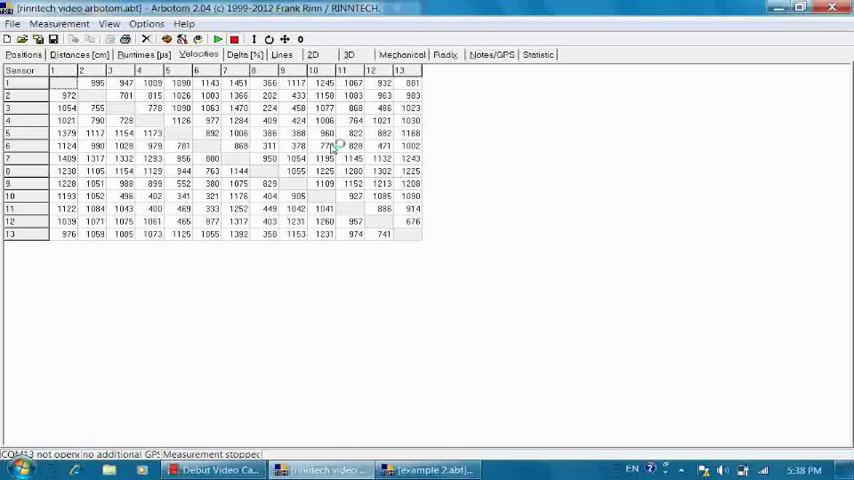
{"action": "mouse_move", "coordinate": [336, 146]}
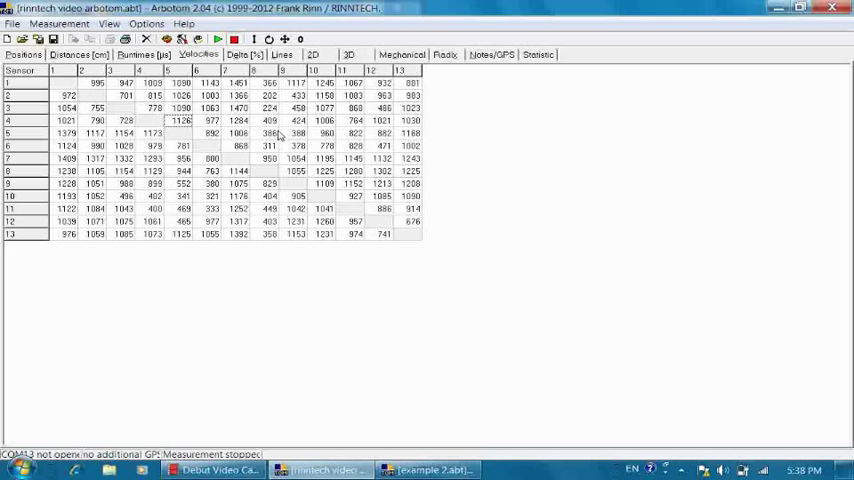
{"action": "left_click", "coordinate": [268, 132]}
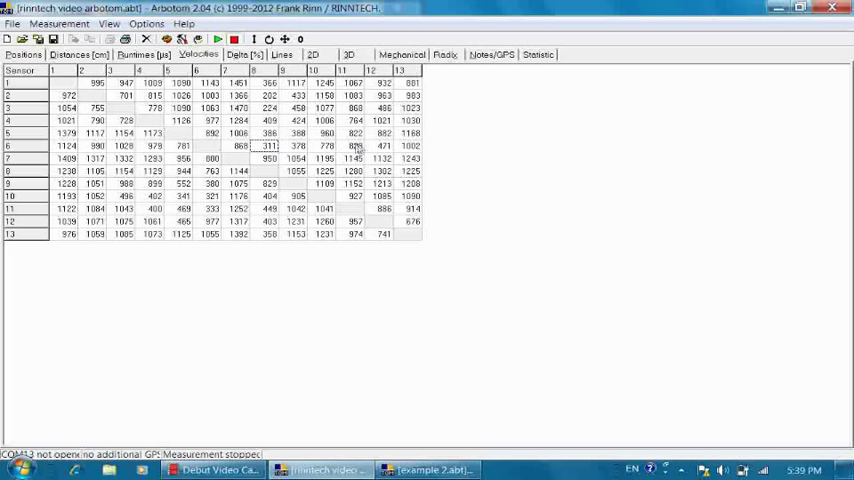
{"action": "mouse_move", "coordinate": [358, 148]}
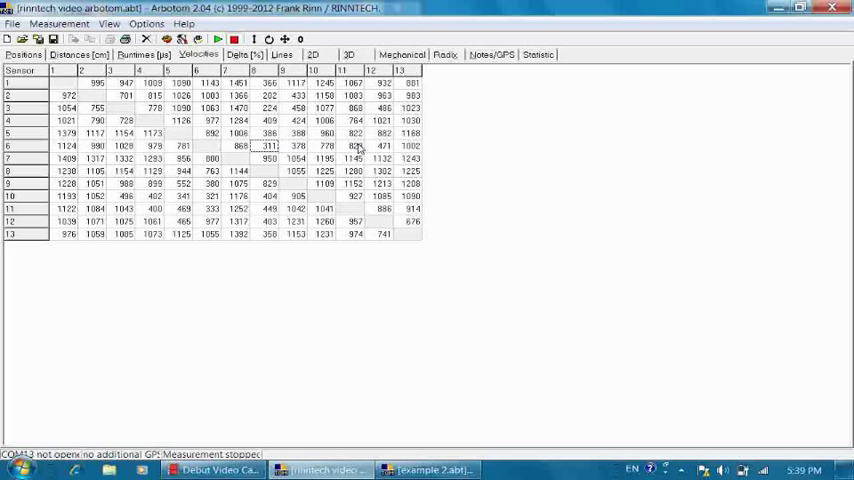
{"action": "mouse_move", "coordinate": [336, 148]}
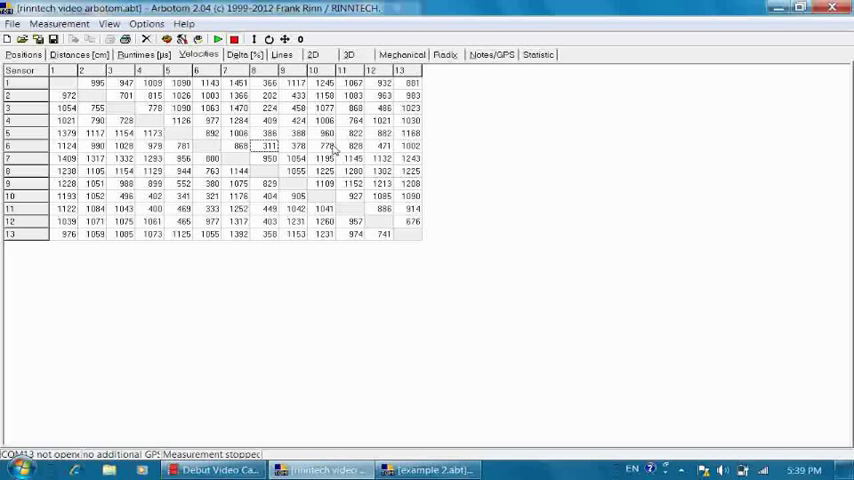
- Display the Dev [%] table of variation across repeated measurements
{"action": "left_click", "coordinate": [236, 54]}
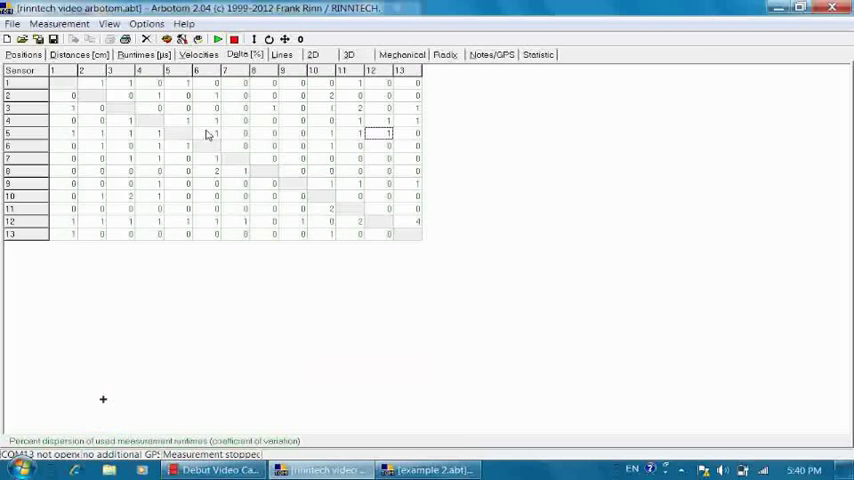
{"action": "mouse_move", "coordinate": [244, 216]}
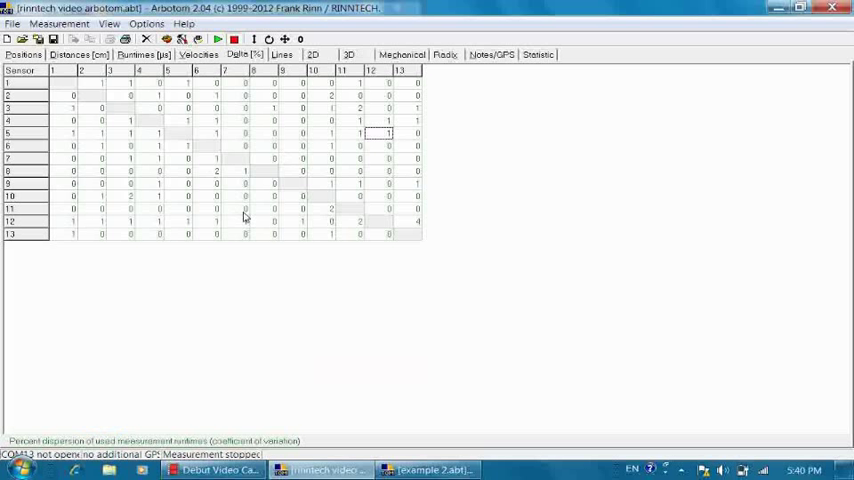
{"action": "mouse_move", "coordinate": [346, 148]}
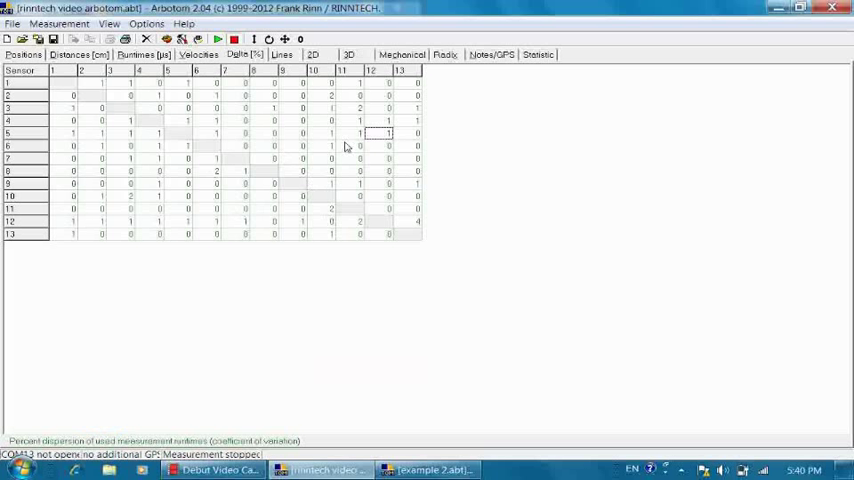
{"action": "mouse_move", "coordinate": [318, 58]}
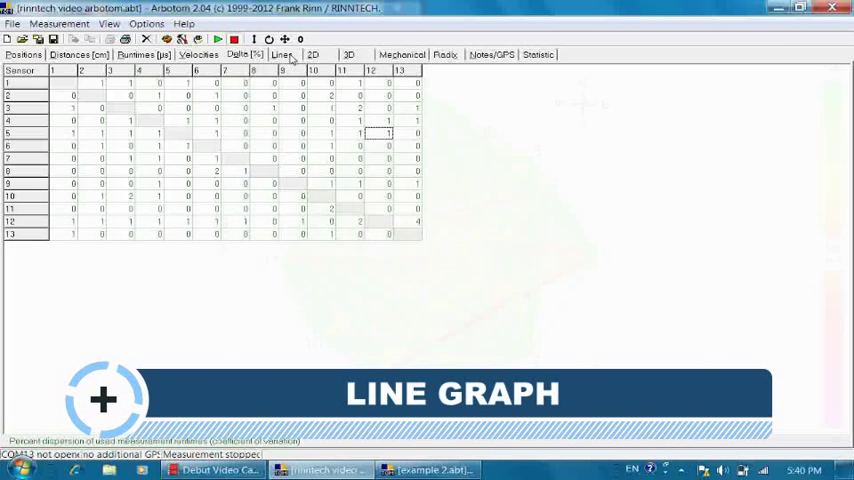
- Display the Lines graph of all sensor-pair wave paths coloured by velocity
{"action": "left_click", "coordinate": [282, 54]}
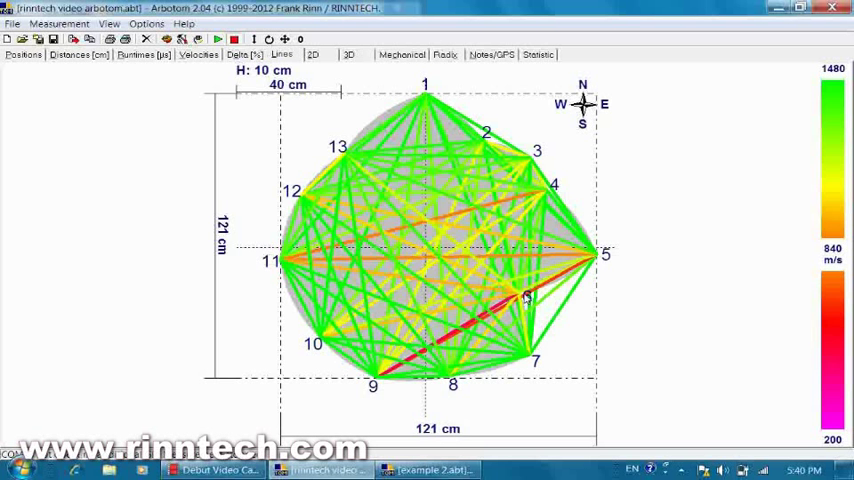
{"action": "mouse_move", "coordinate": [520, 292]}
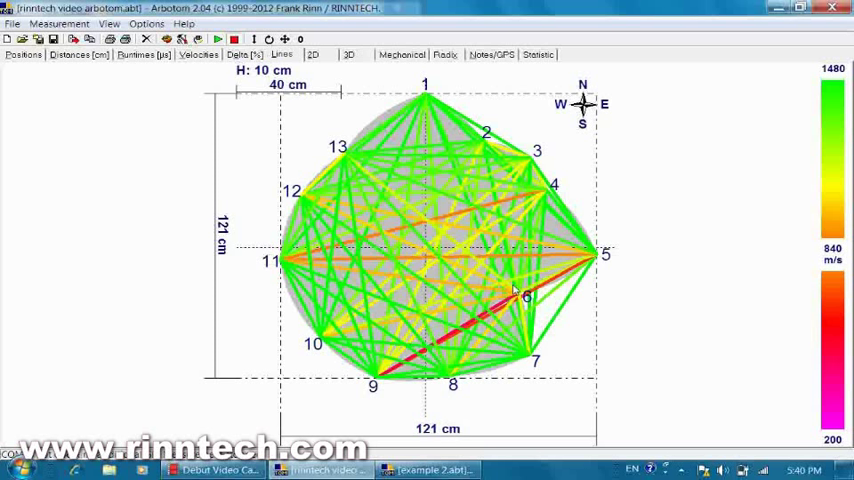
{"action": "mouse_move", "coordinate": [480, 344]}
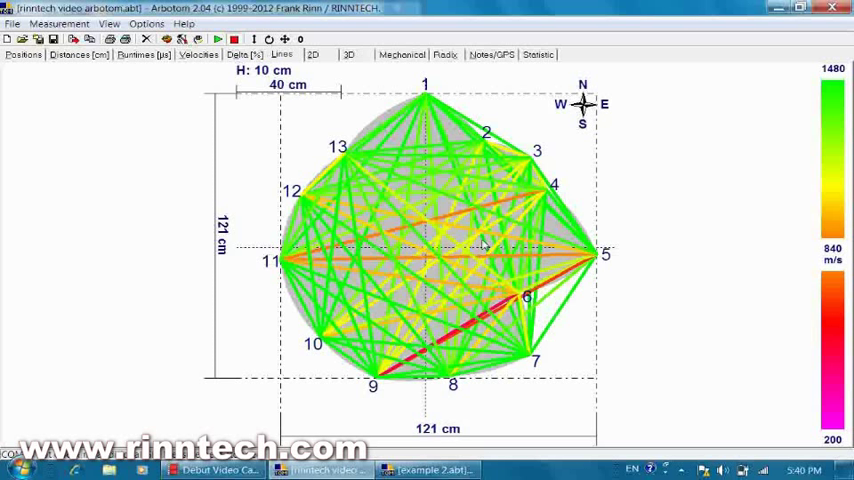
{"action": "mouse_move", "coordinate": [532, 280]}
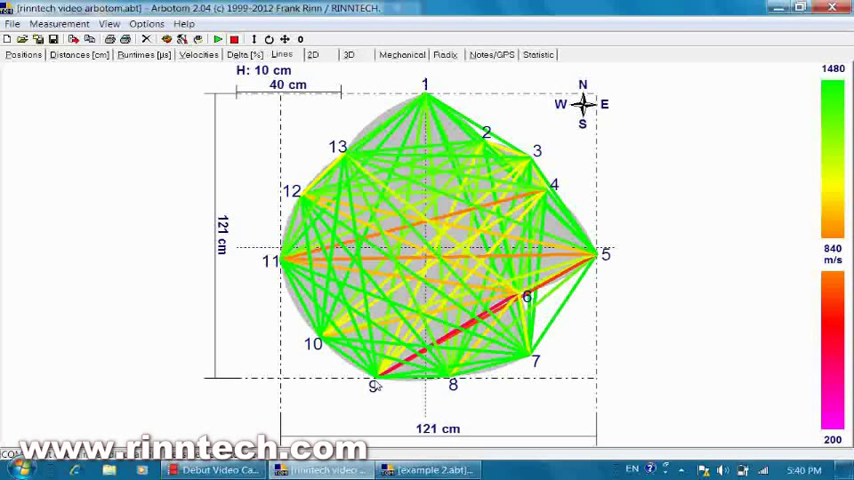
{"action": "mouse_move", "coordinate": [448, 332]}
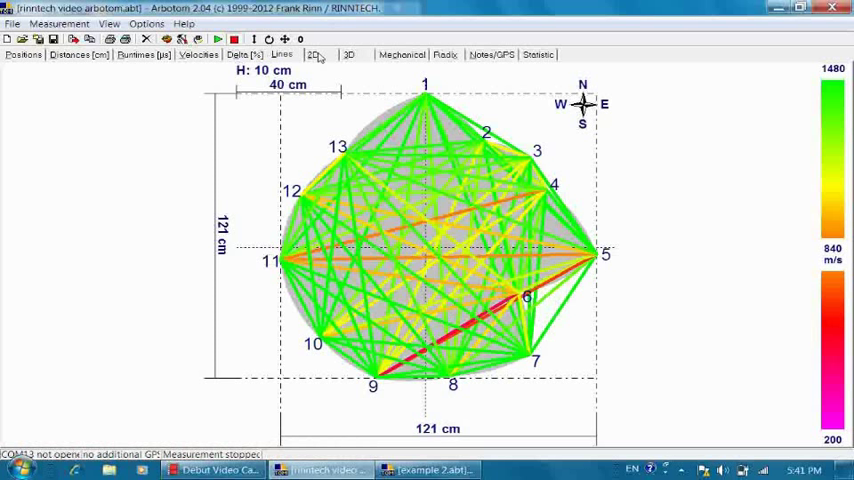
{"action": "left_click", "coordinate": [312, 54]}
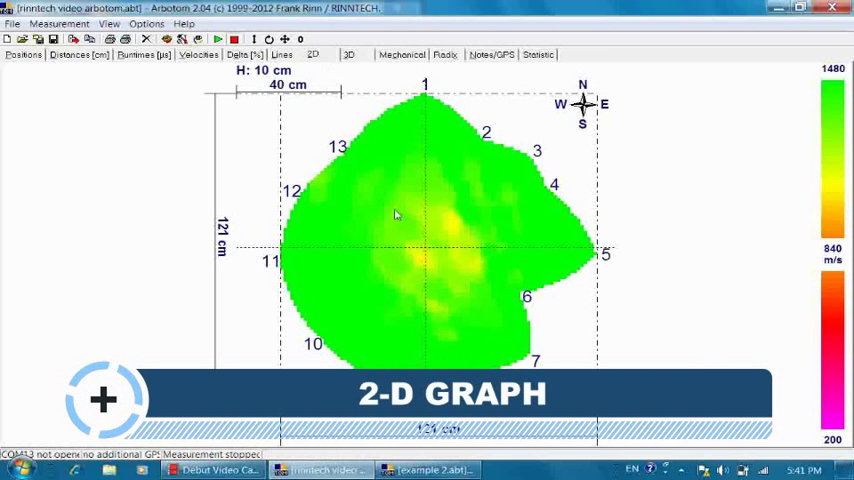
{"action": "mouse_move", "coordinate": [576, 176]}
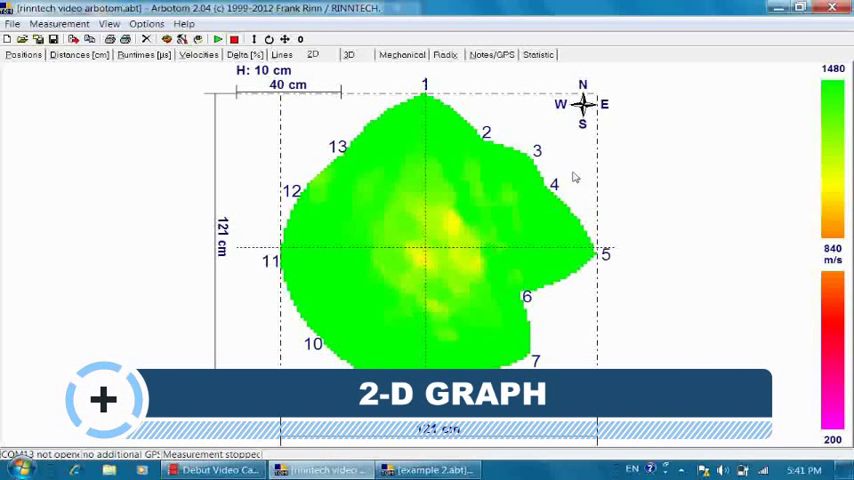
{"action": "mouse_move", "coordinate": [480, 318]}
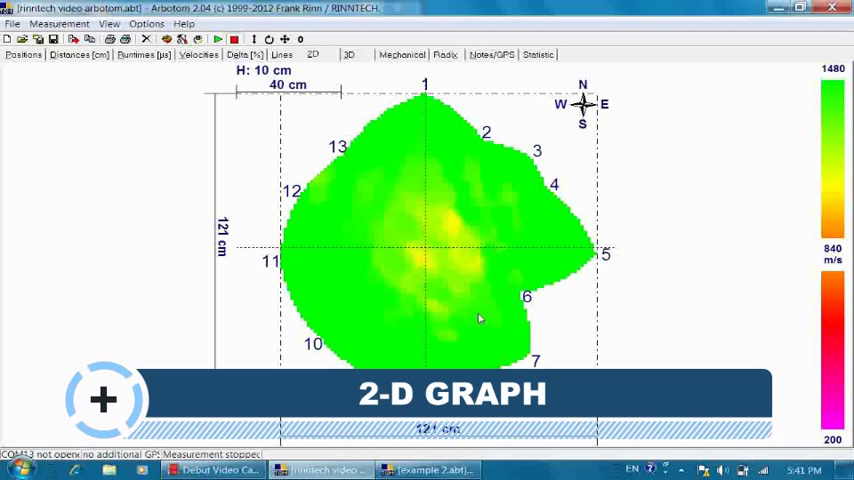
{"action": "mouse_move", "coordinate": [380, 312]}
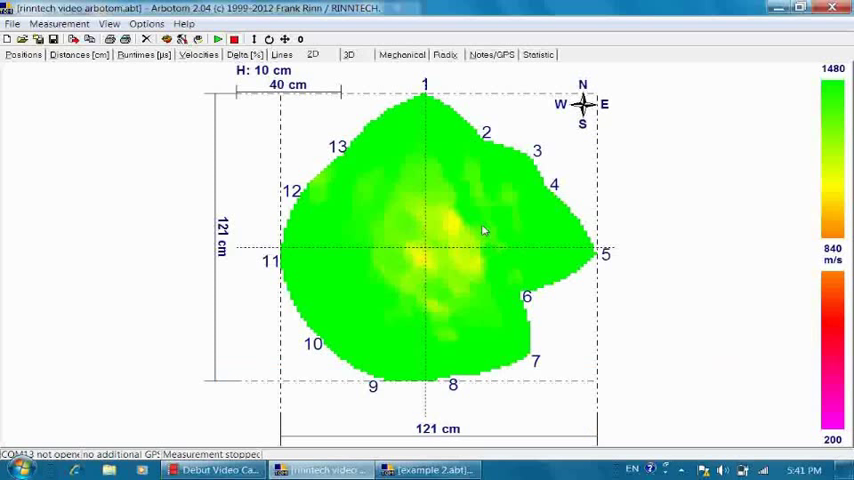
{"action": "mouse_move", "coordinate": [464, 260]}
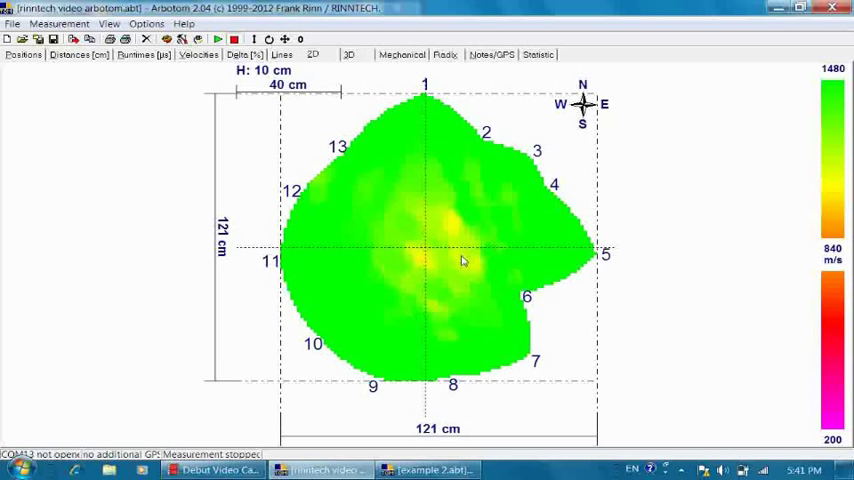
{"action": "mouse_move", "coordinate": [476, 266]}
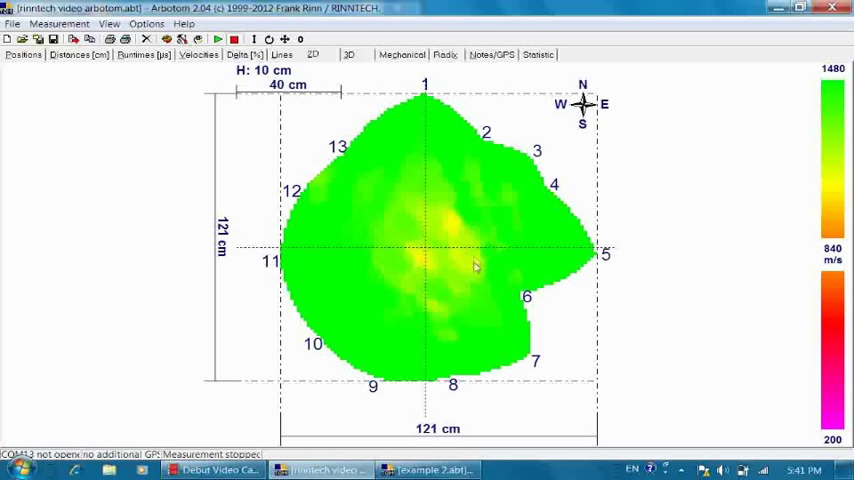
{"action": "mouse_move", "coordinate": [458, 212]}
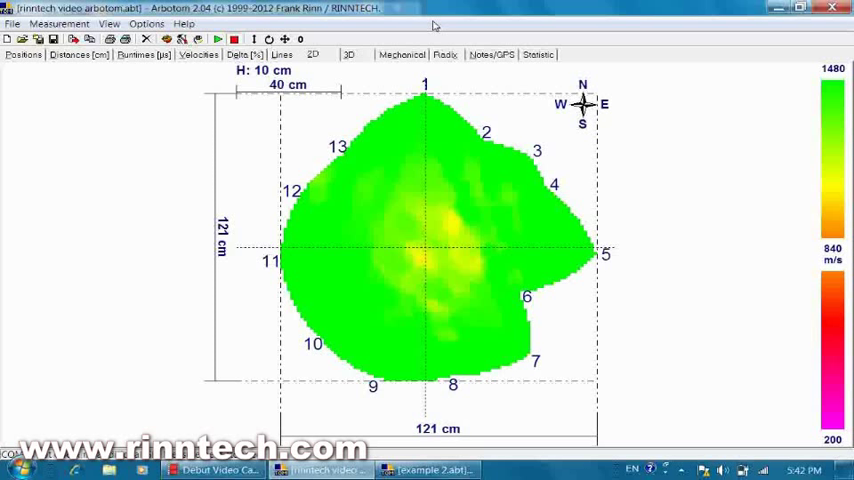
{"action": "mouse_move", "coordinate": [444, 16]}
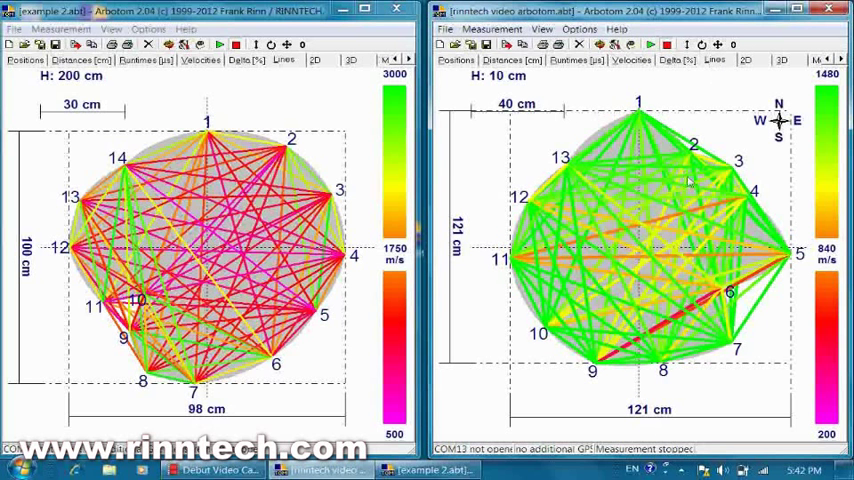
{"action": "mouse_move", "coordinate": [648, 304]}
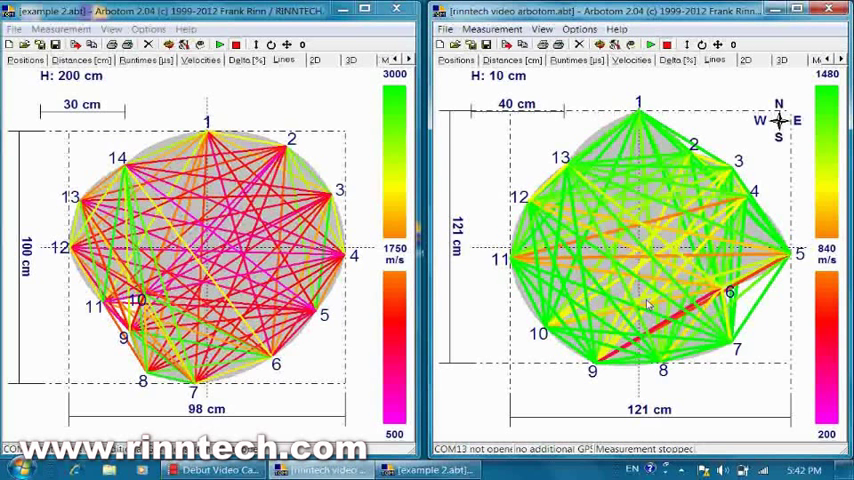
{"action": "mouse_move", "coordinate": [340, 244]}
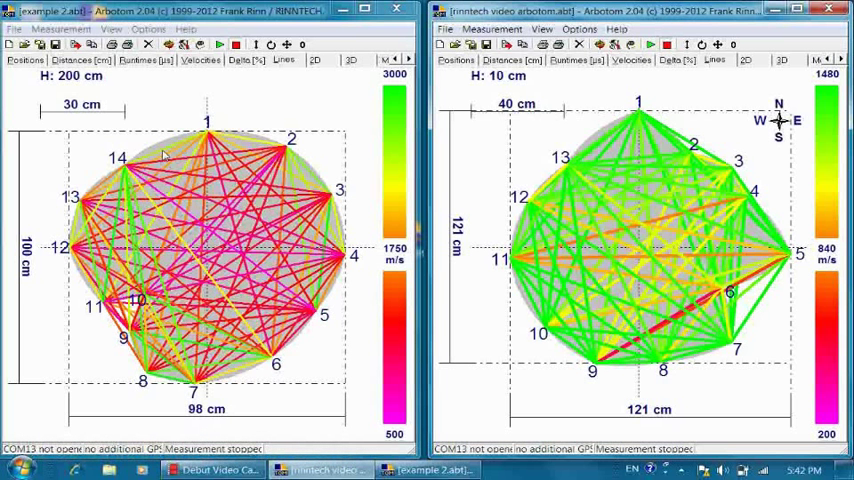
{"action": "mouse_move", "coordinate": [290, 156]}
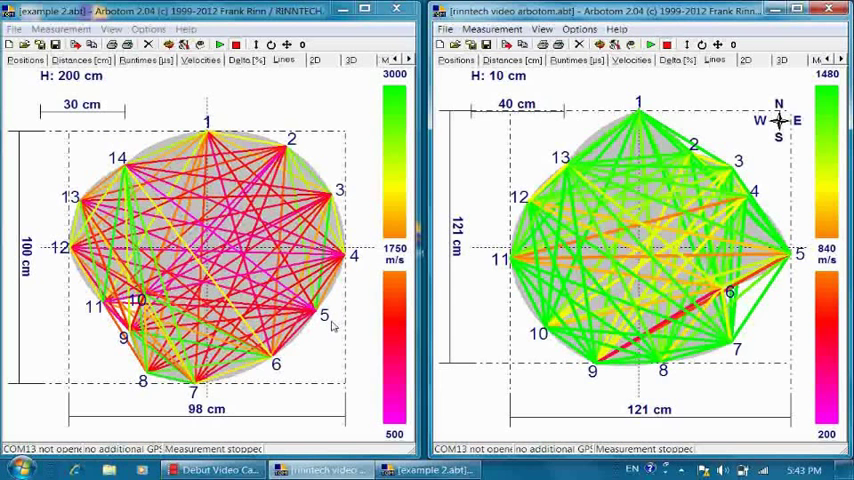
{"action": "mouse_move", "coordinate": [184, 206]}
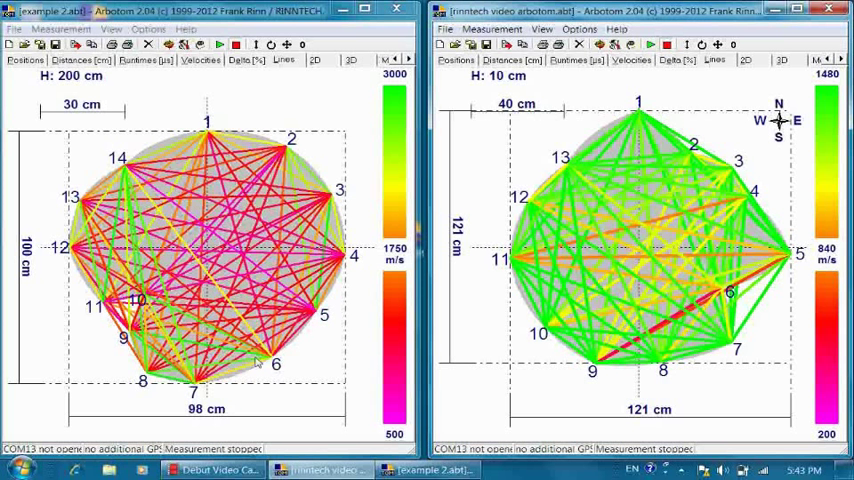
{"action": "mouse_move", "coordinate": [324, 298]}
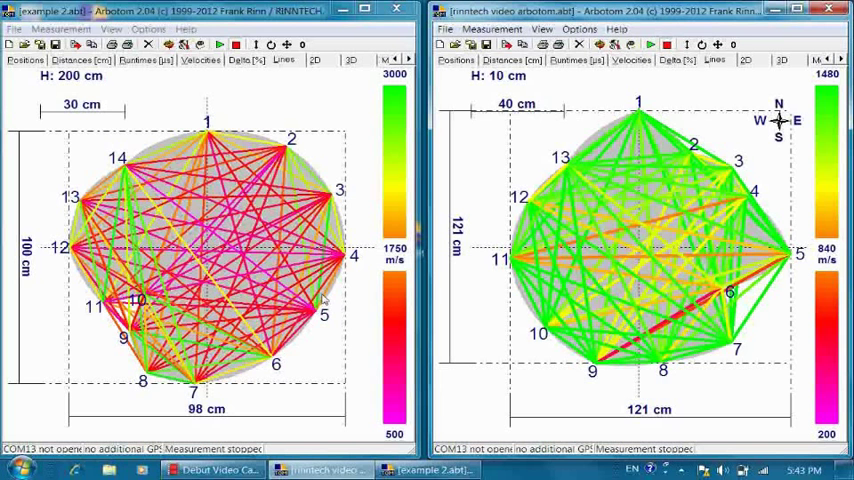
{"action": "mouse_move", "coordinate": [176, 158]}
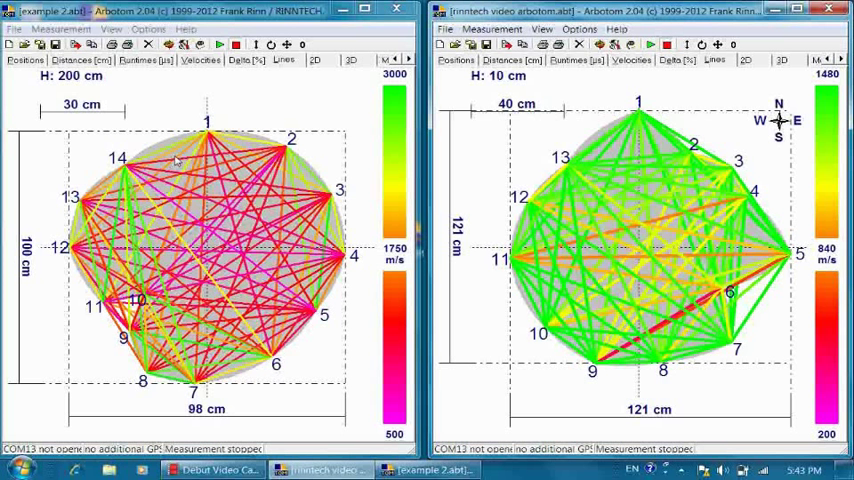
{"action": "mouse_move", "coordinate": [308, 228]}
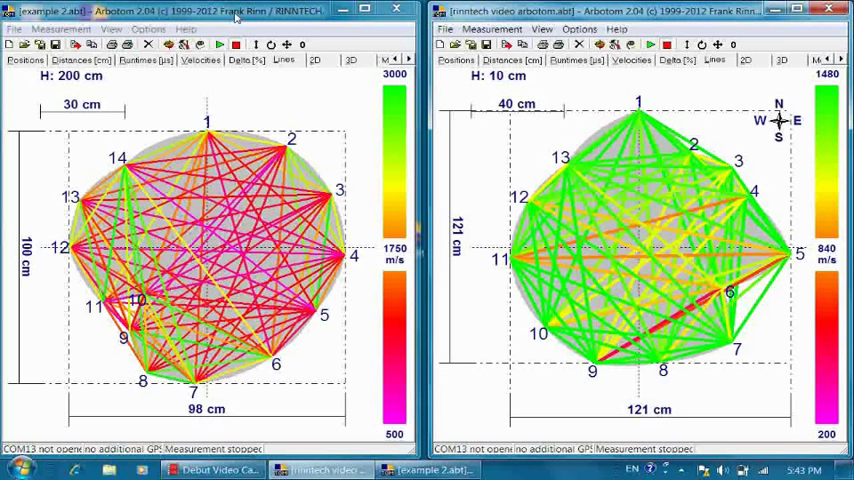
- View the decayed tree's 2D tomogram, then switch its window to the Mechanical analysis
{"action": "left_click", "coordinate": [316, 60]}
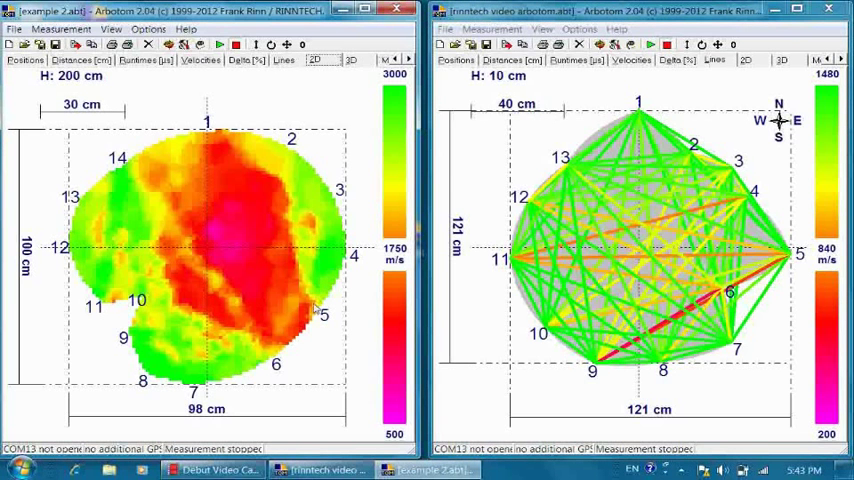
{"action": "mouse_move", "coordinate": [280, 200]}
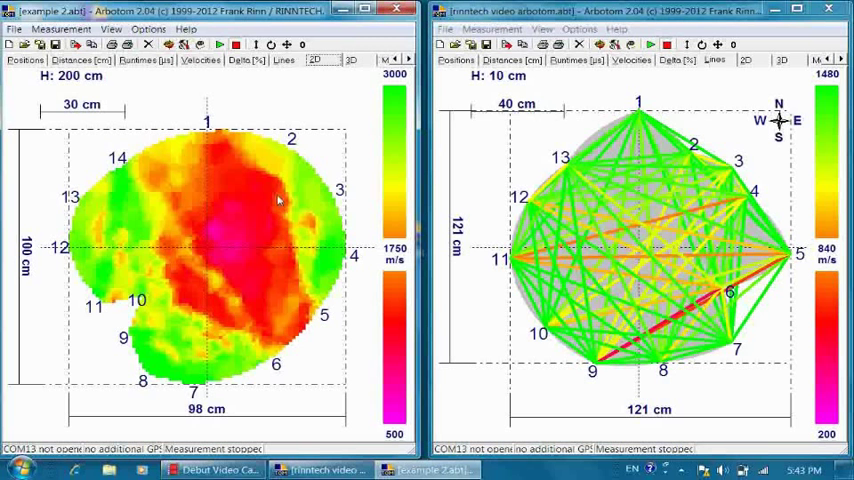
{"action": "mouse_move", "coordinate": [240, 328]}
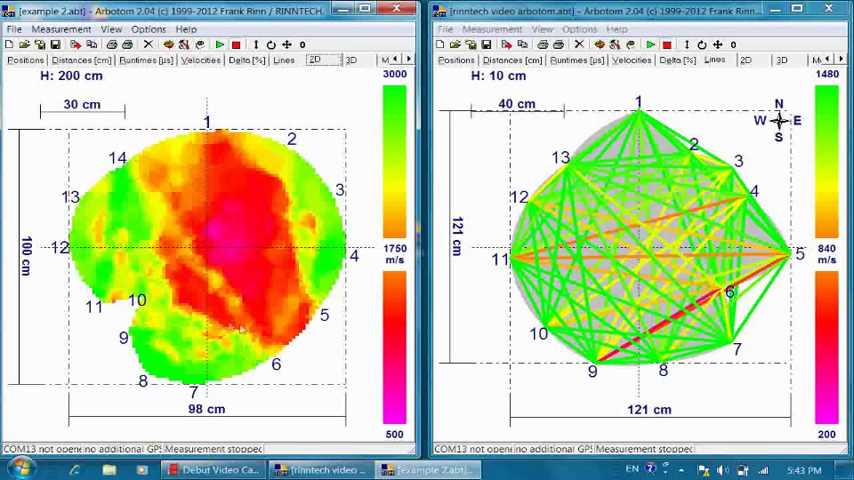
{"action": "mouse_move", "coordinate": [248, 148]}
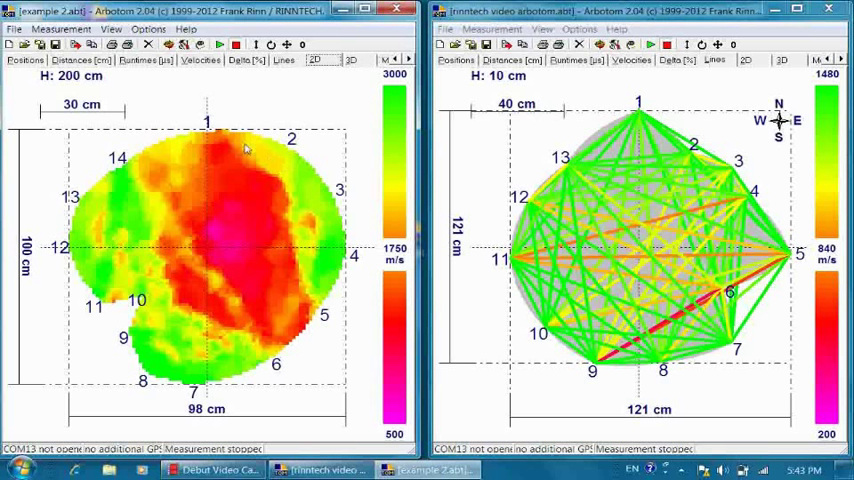
{"action": "mouse_move", "coordinate": [296, 404]}
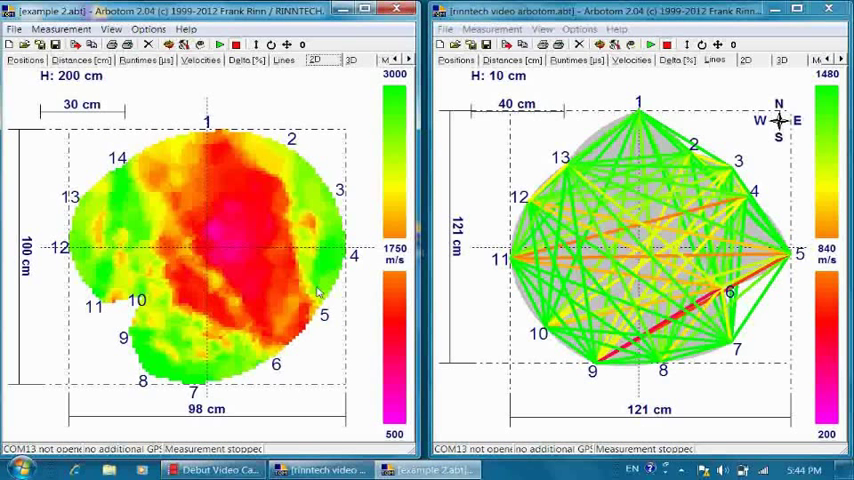
{"action": "mouse_move", "coordinate": [238, 332]}
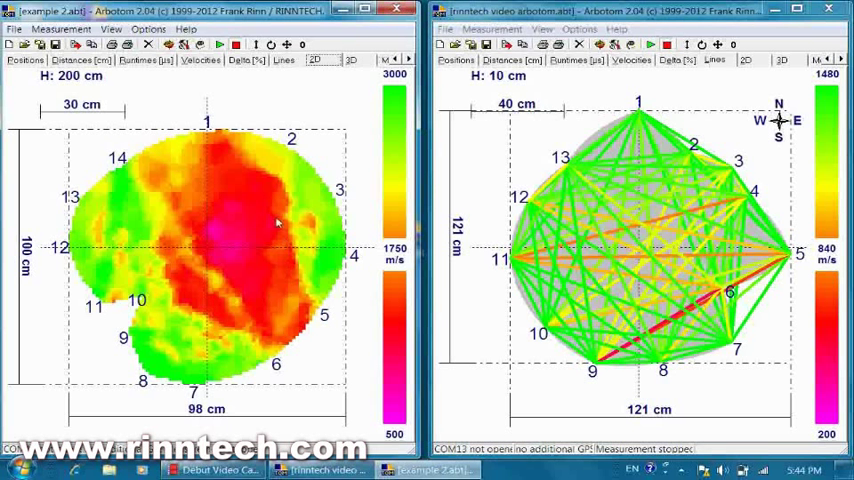
{"action": "mouse_move", "coordinate": [356, 276]}
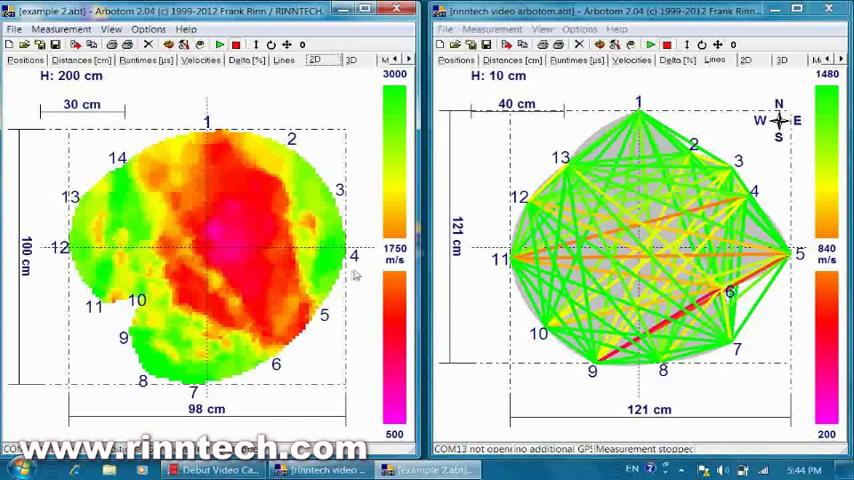
{"action": "mouse_move", "coordinate": [180, 344]}
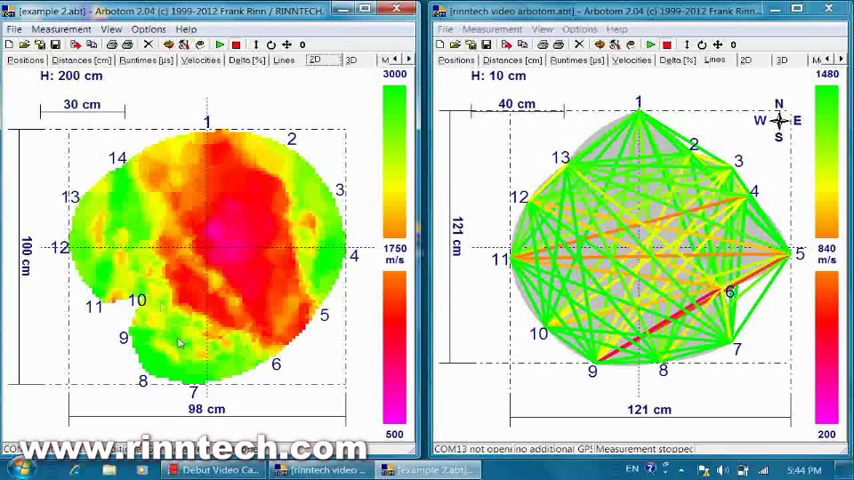
{"action": "mouse_move", "coordinate": [278, 284]}
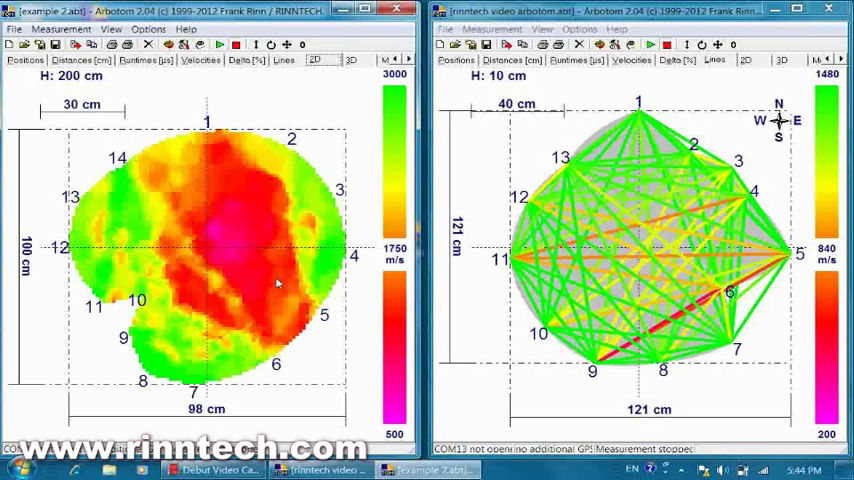
{"action": "mouse_move", "coordinate": [230, 270]}
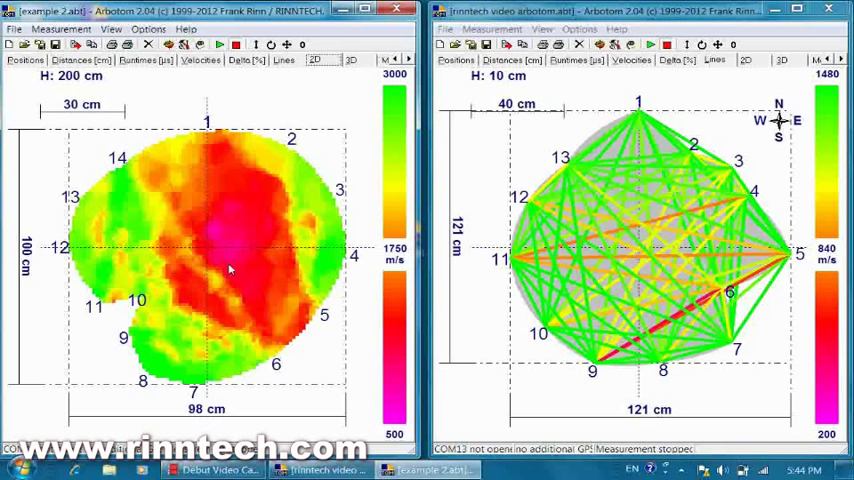
{"action": "mouse_move", "coordinate": [264, 288]}
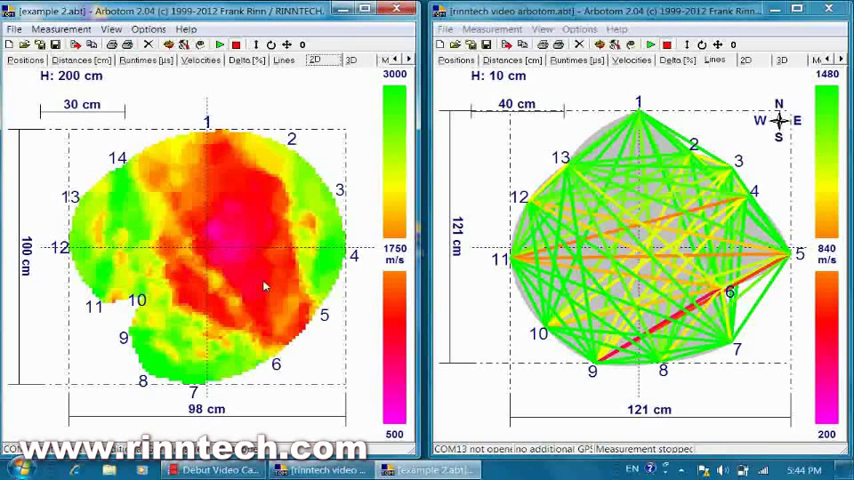
{"action": "mouse_move", "coordinate": [230, 300]}
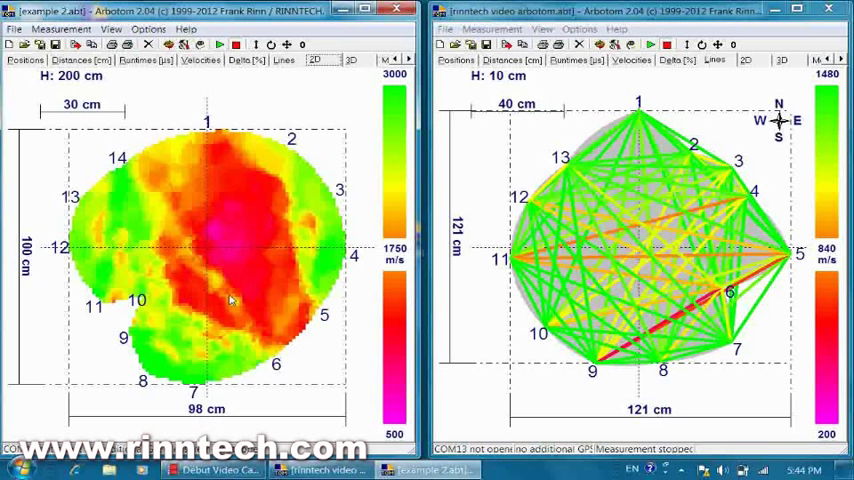
{"action": "mouse_move", "coordinate": [244, 308]}
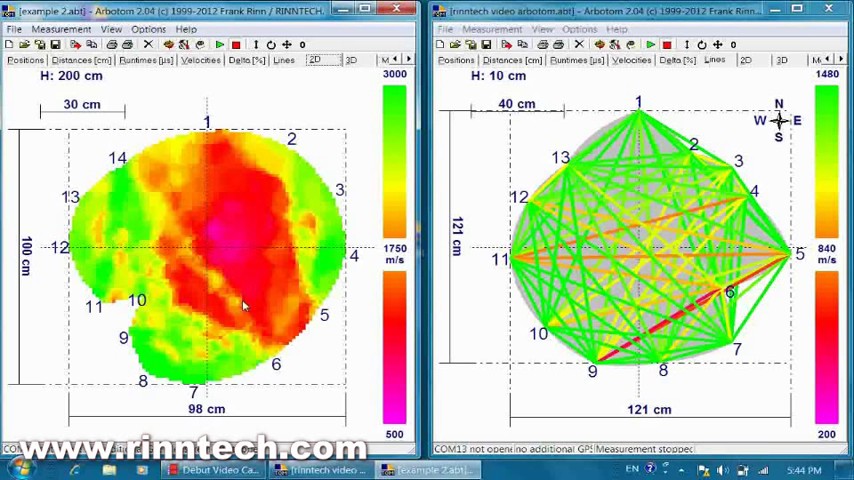
{"action": "mouse_move", "coordinate": [276, 320]}
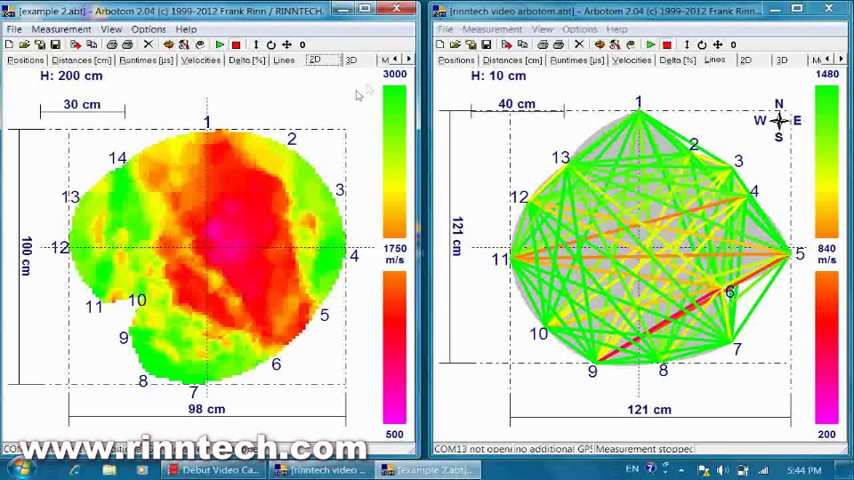
{"action": "mouse_move", "coordinate": [360, 96]}
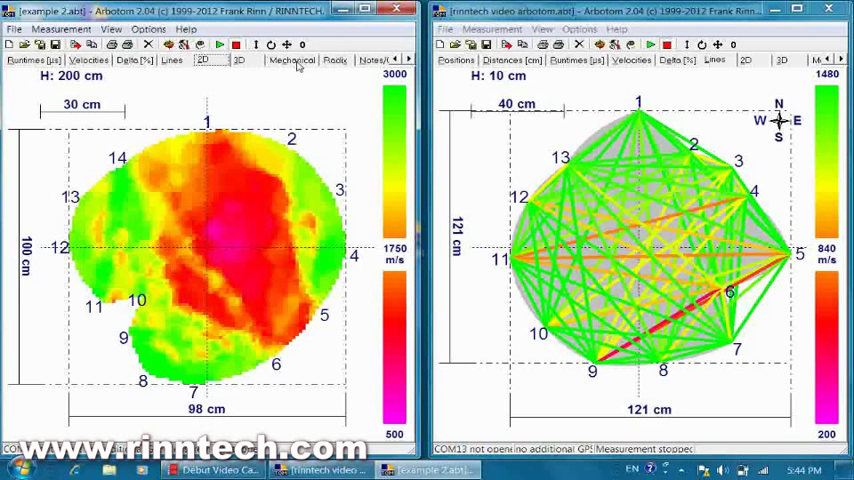
{"action": "mouse_move", "coordinate": [298, 262]}
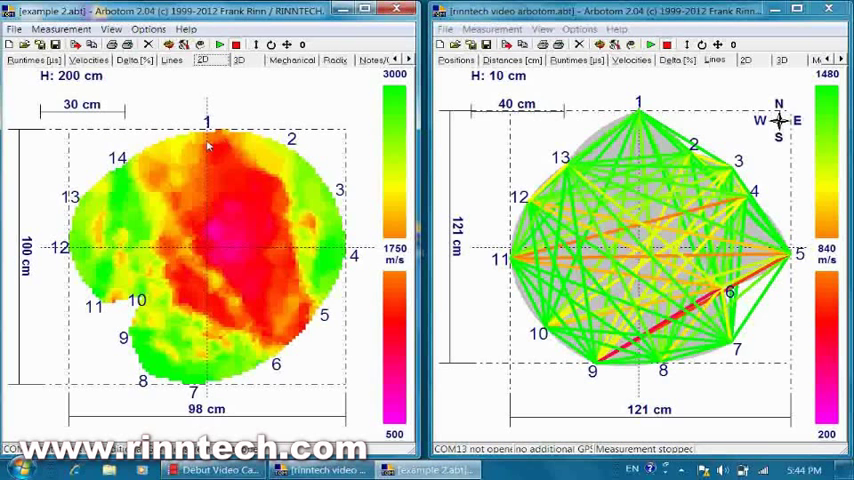
{"action": "mouse_move", "coordinate": [292, 336]}
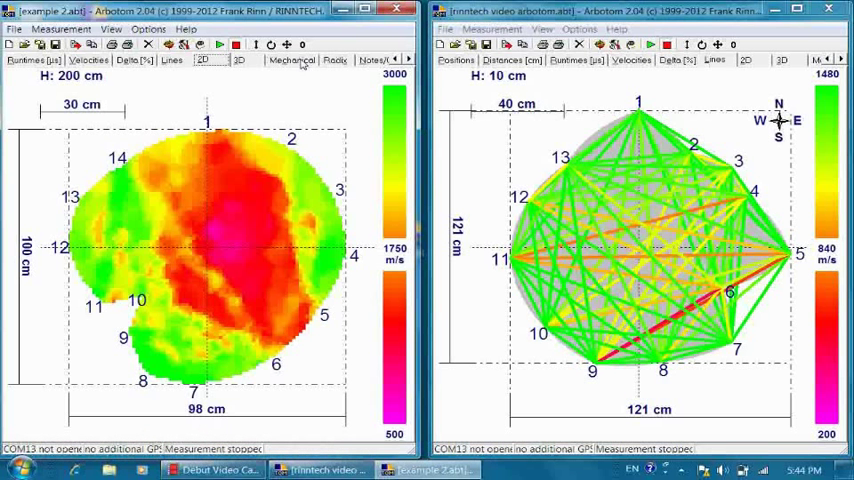
{"action": "left_click", "coordinate": [292, 60]}
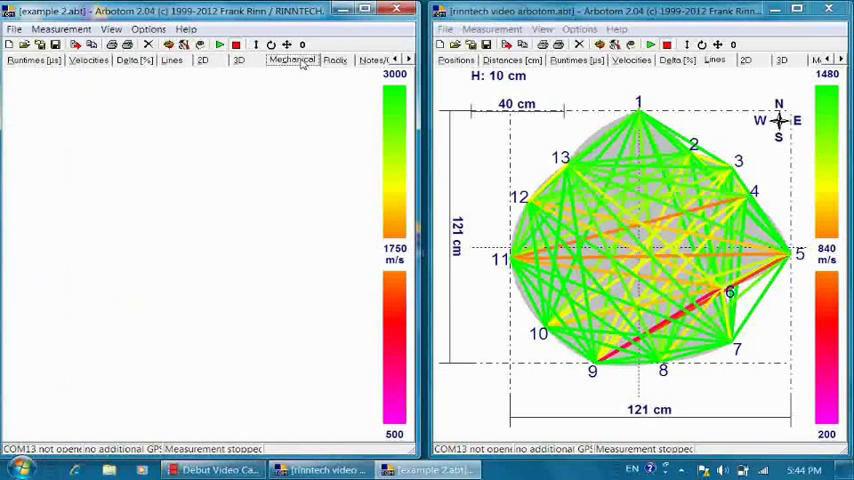
- Show the decayed tree's 70–80% strength chart, then return its window to the 2D tomogram
{"action": "left_click", "coordinate": [292, 60]}
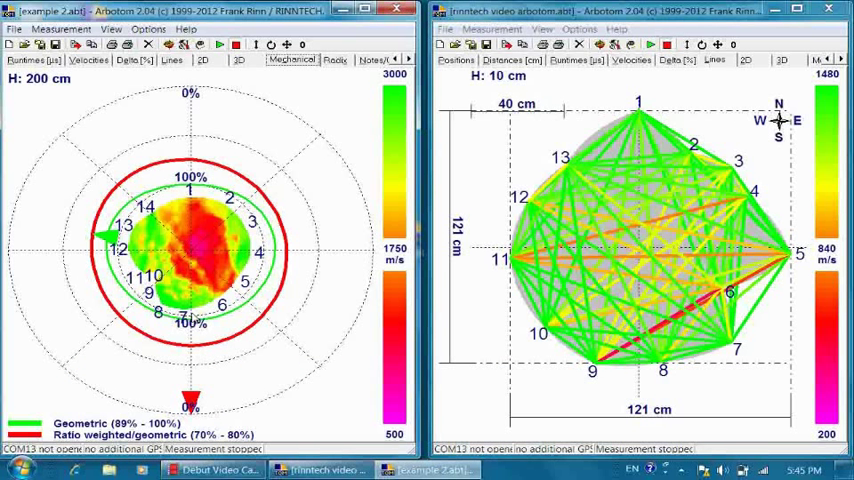
{"action": "mouse_move", "coordinate": [196, 350]}
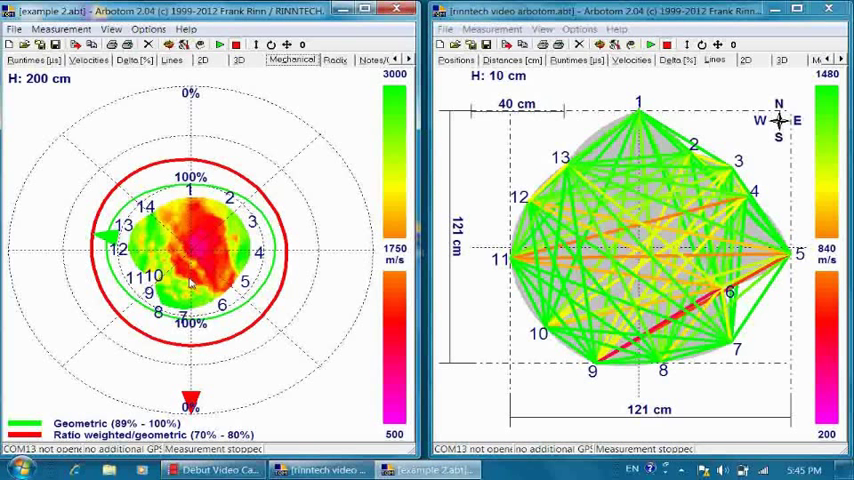
{"action": "mouse_move", "coordinate": [238, 340]}
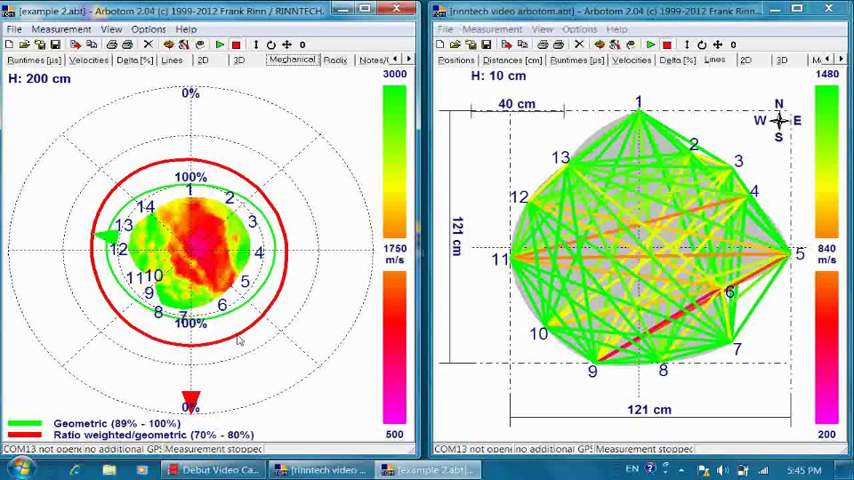
{"action": "mouse_move", "coordinate": [192, 352]}
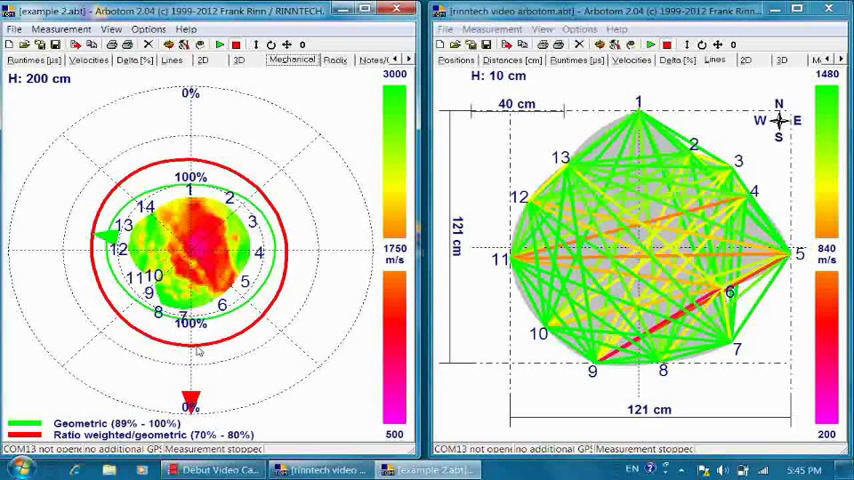
{"action": "mouse_move", "coordinate": [176, 200]}
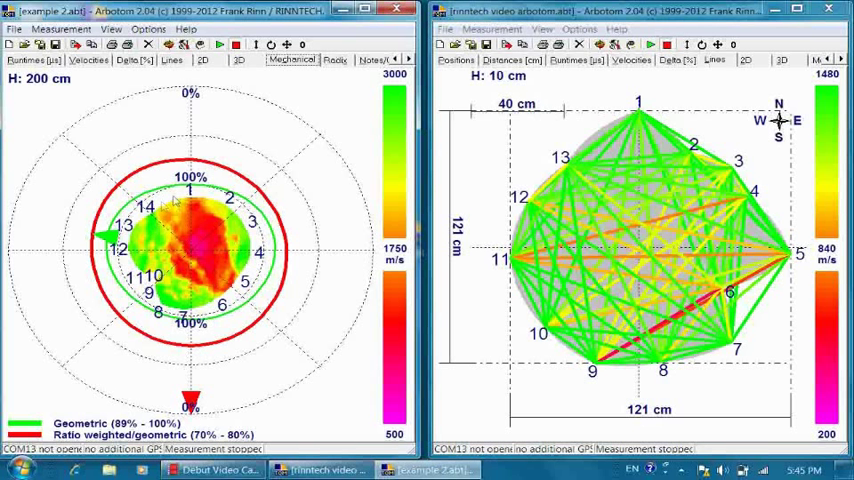
{"action": "mouse_move", "coordinate": [170, 308]}
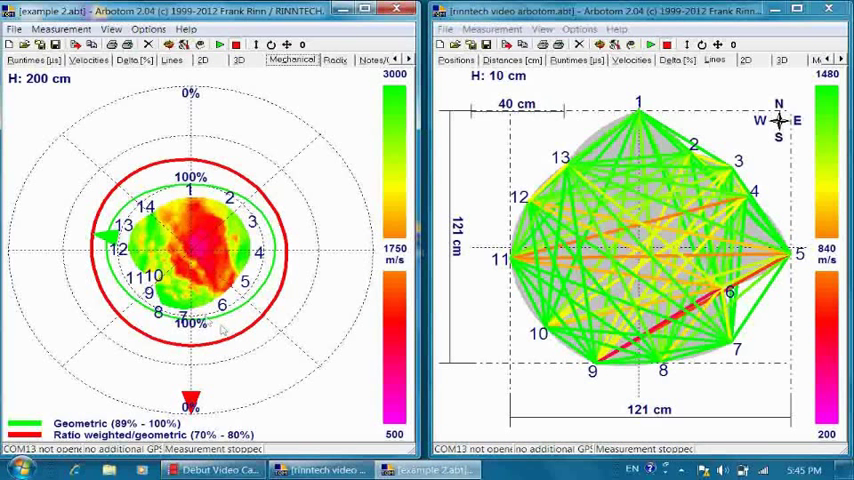
{"action": "mouse_move", "coordinate": [238, 248]}
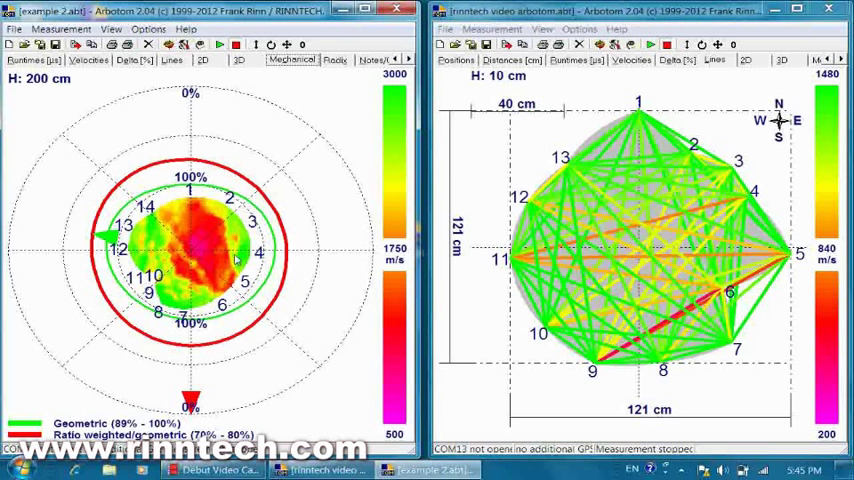
{"action": "mouse_move", "coordinate": [180, 296]}
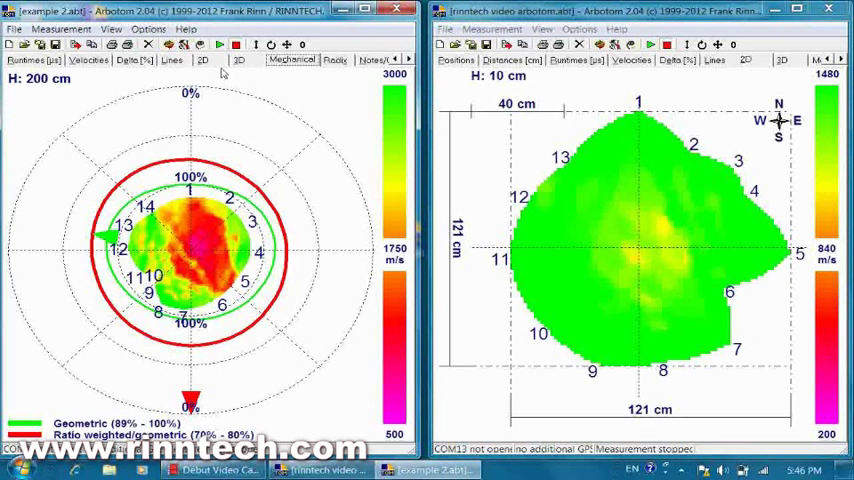
{"action": "left_click", "coordinate": [204, 60]}
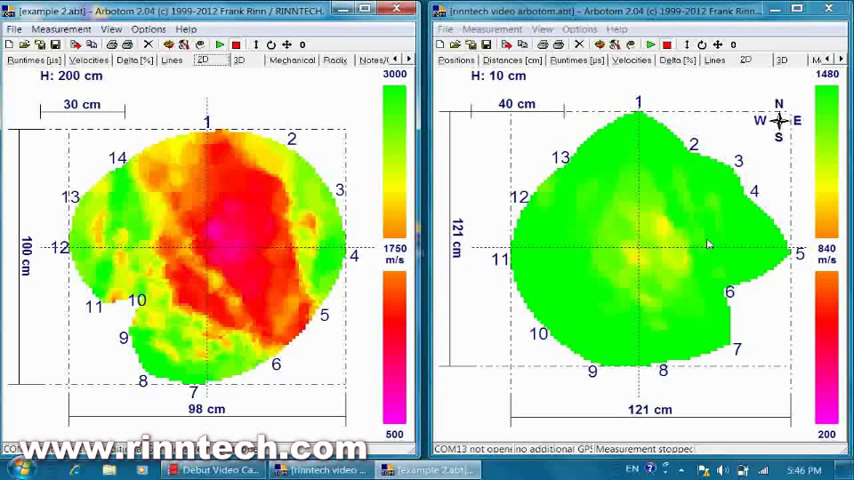
{"action": "mouse_move", "coordinate": [710, 218]}
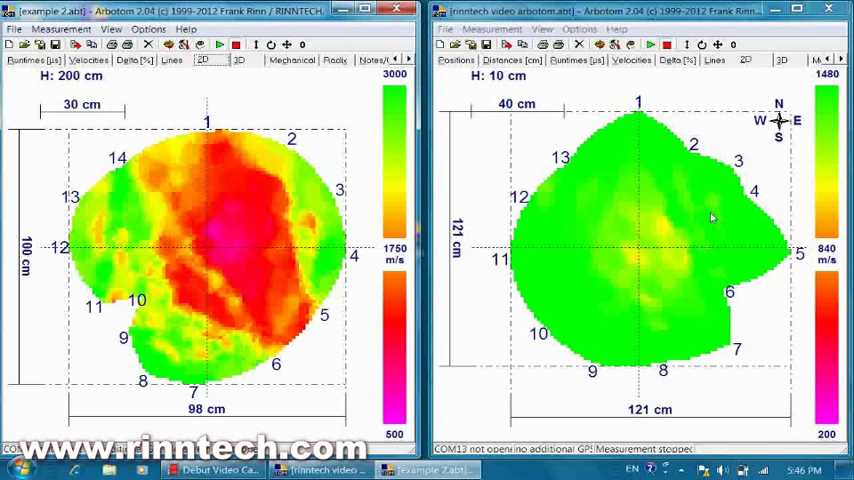
{"action": "mouse_move", "coordinate": [728, 244]}
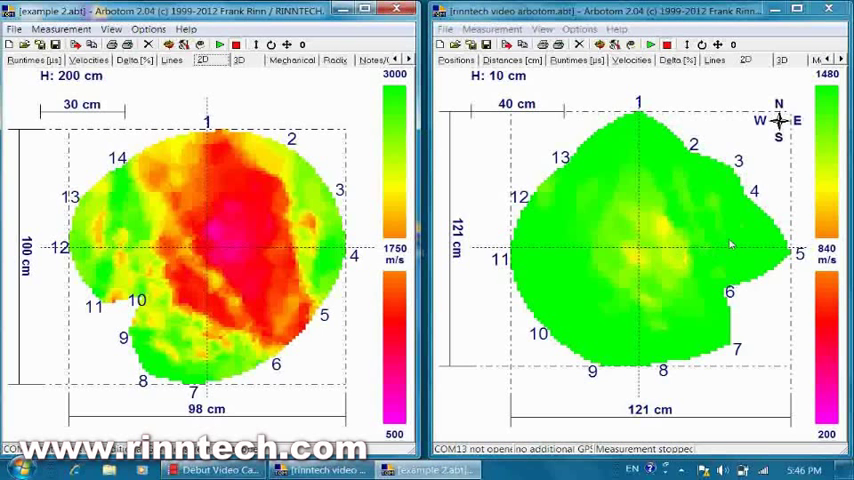
{"action": "mouse_move", "coordinate": [768, 304]}
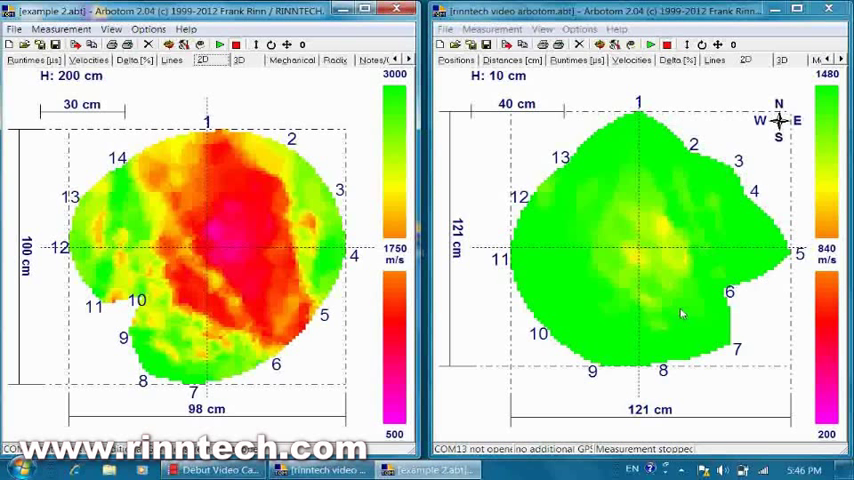
{"action": "mouse_move", "coordinate": [256, 284]}
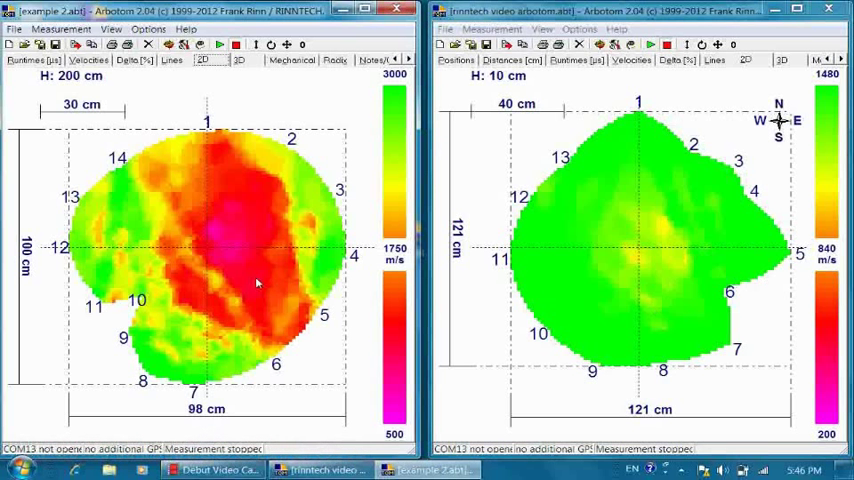
{"action": "mouse_move", "coordinate": [122, 284]}
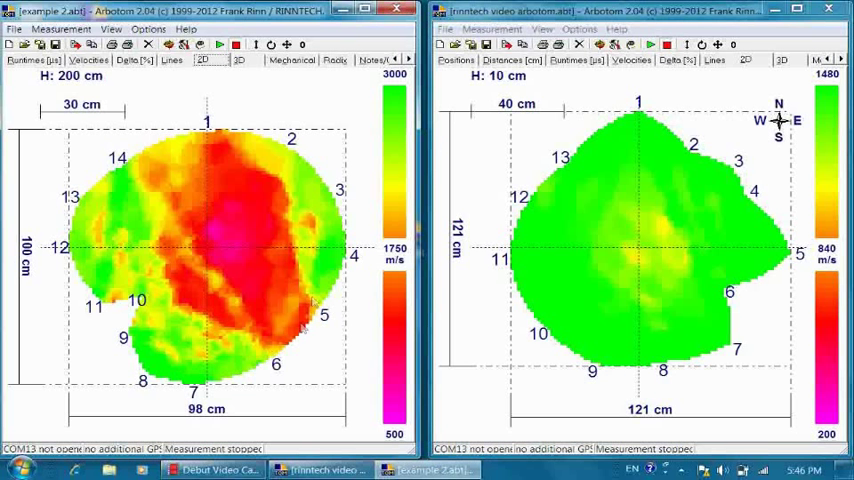
{"action": "mouse_move", "coordinate": [150, 308]}
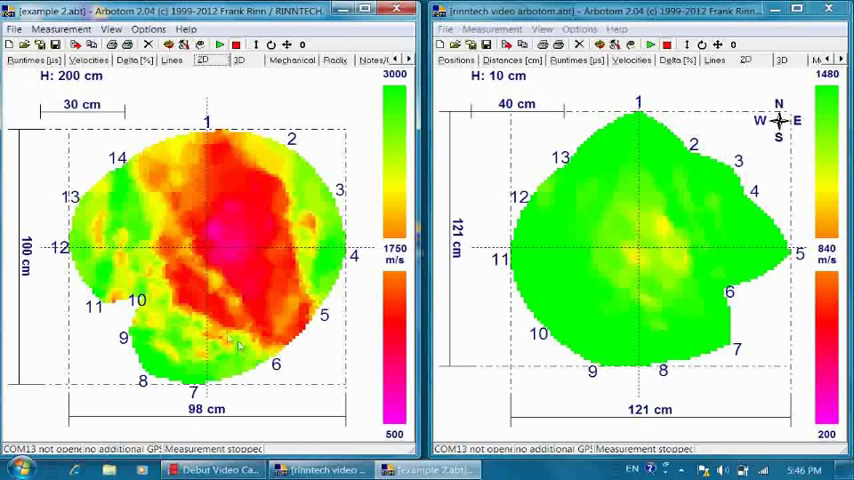
{"action": "mouse_move", "coordinate": [144, 280]}
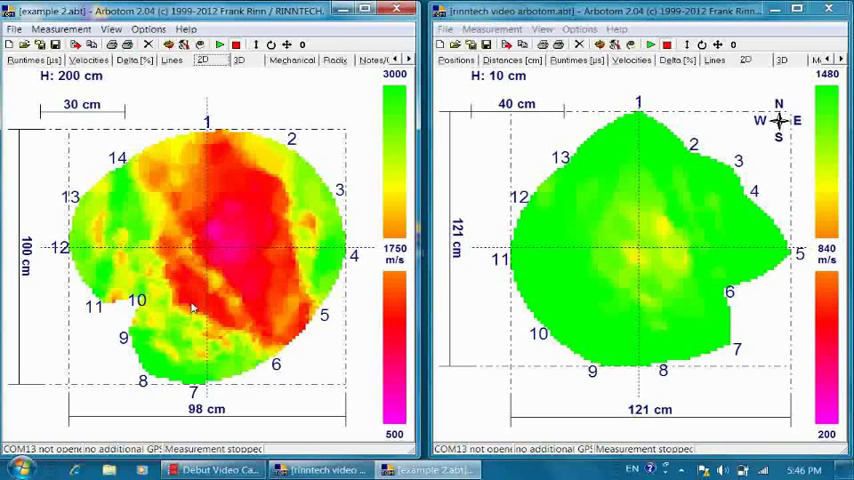
{"action": "mouse_move", "coordinate": [252, 164]}
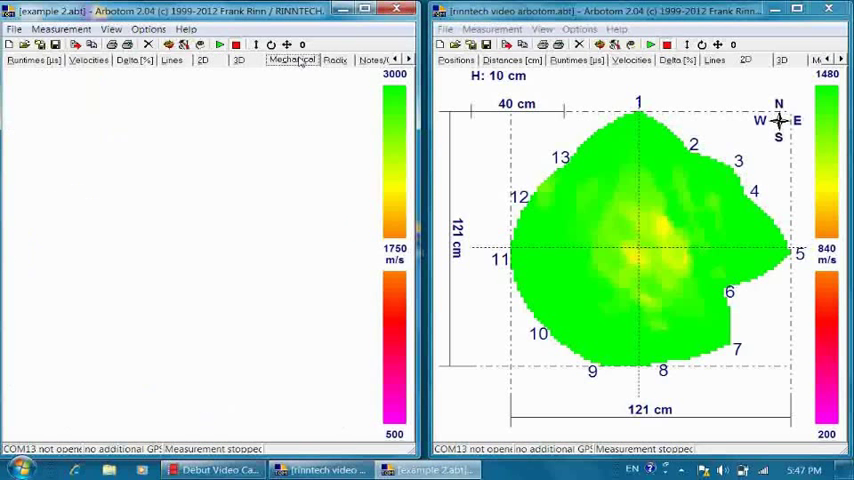
{"action": "left_click", "coordinate": [292, 60]}
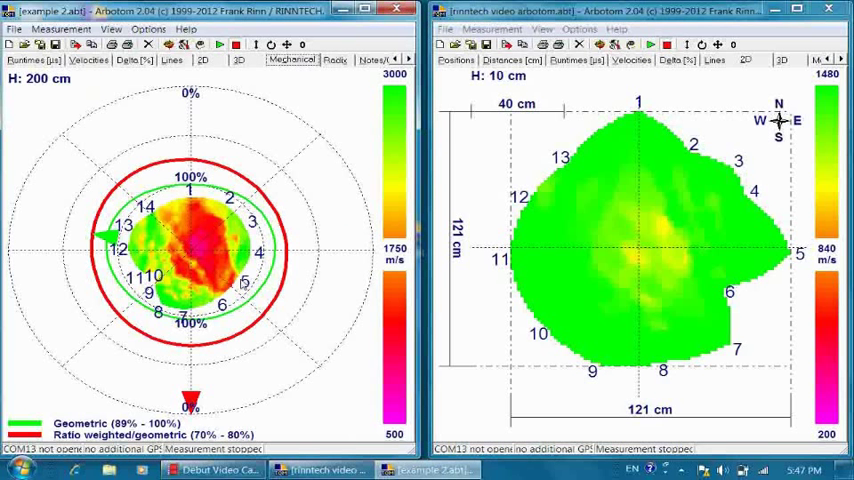
{"action": "mouse_move", "coordinate": [252, 390]}
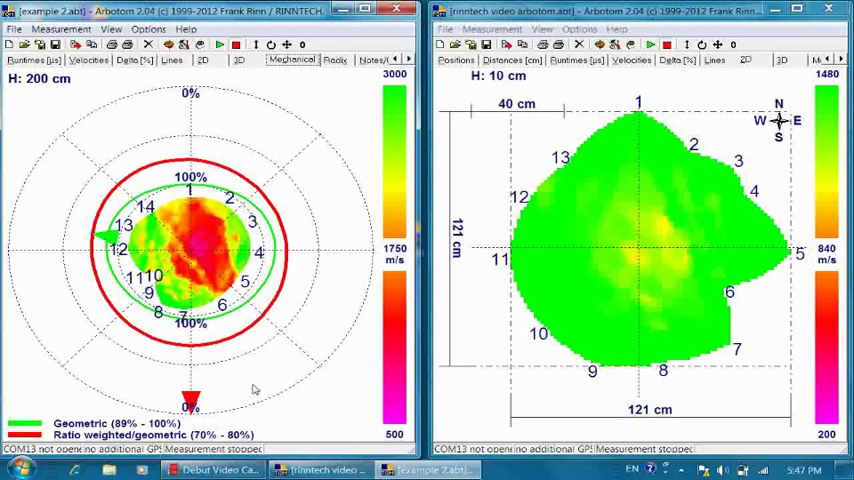